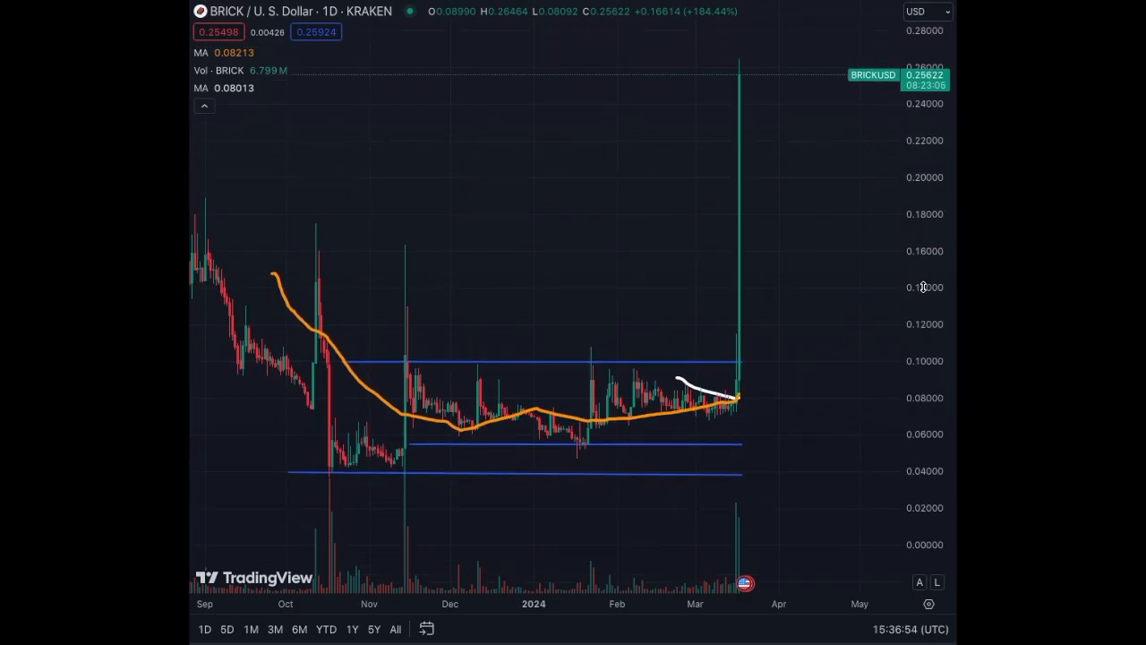
mouse_move(763, 455)
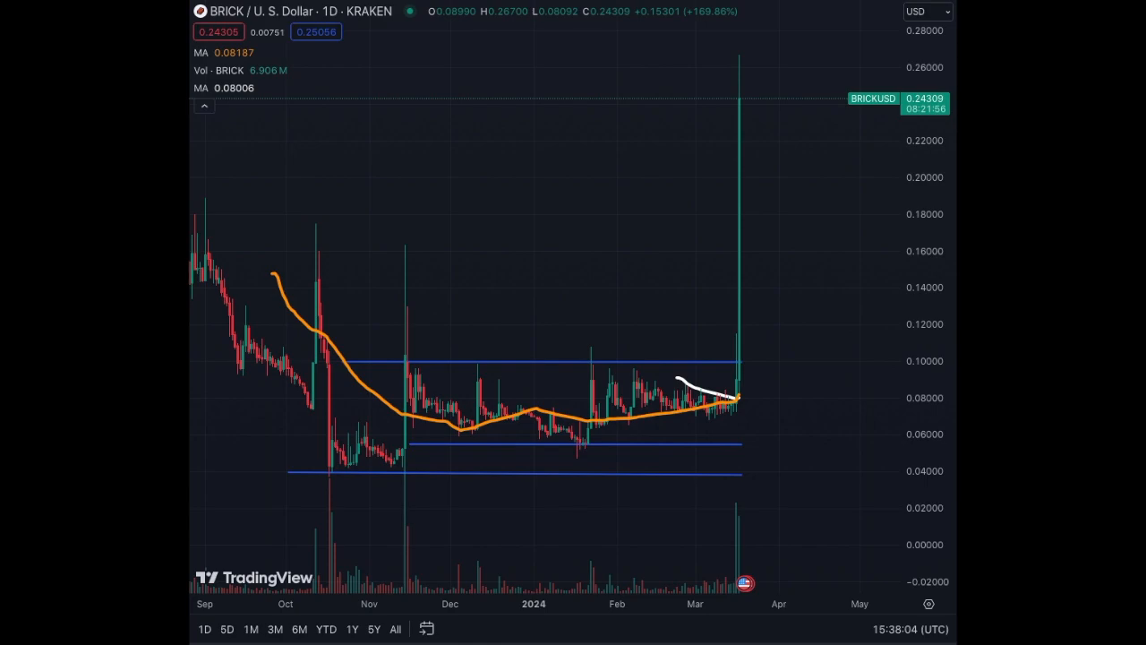
mouse_move(369, 390)
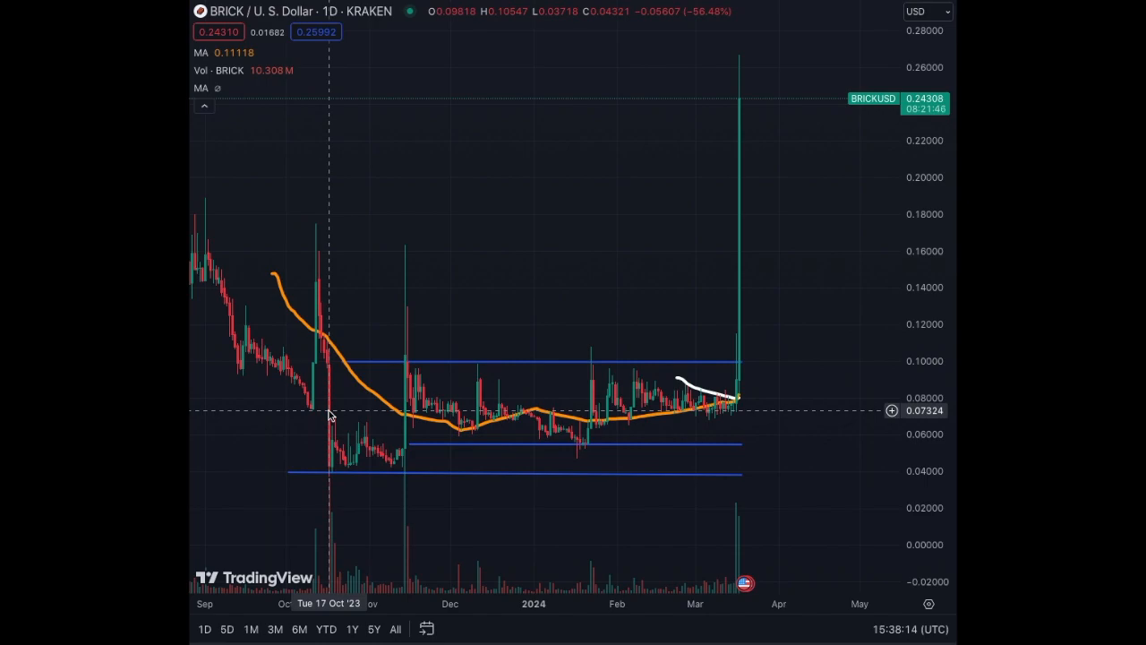
mouse_move(813, 358)
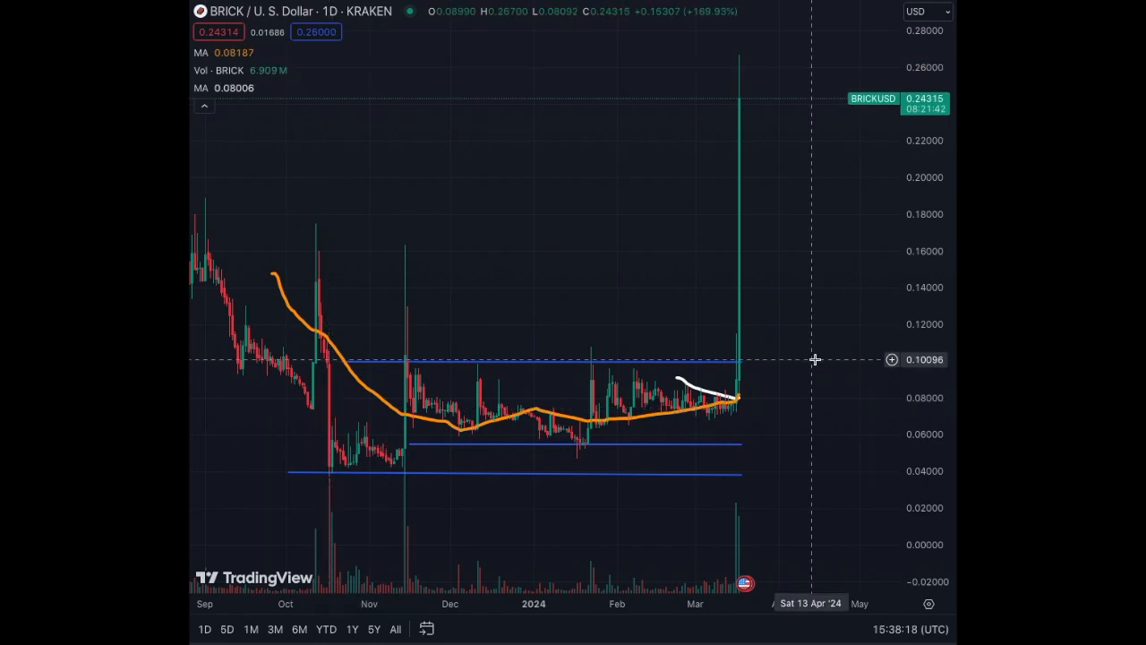
mouse_move(670, 143)
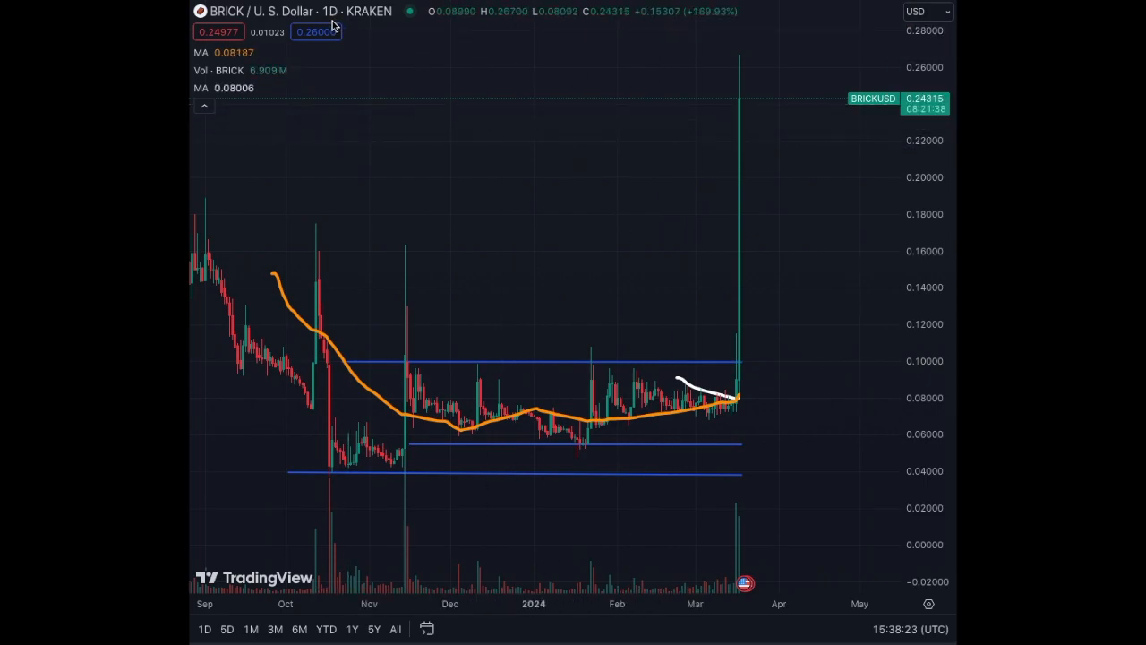
- Set the BRICK/USD chart interval to 1W weekly candles
click(227, 629)
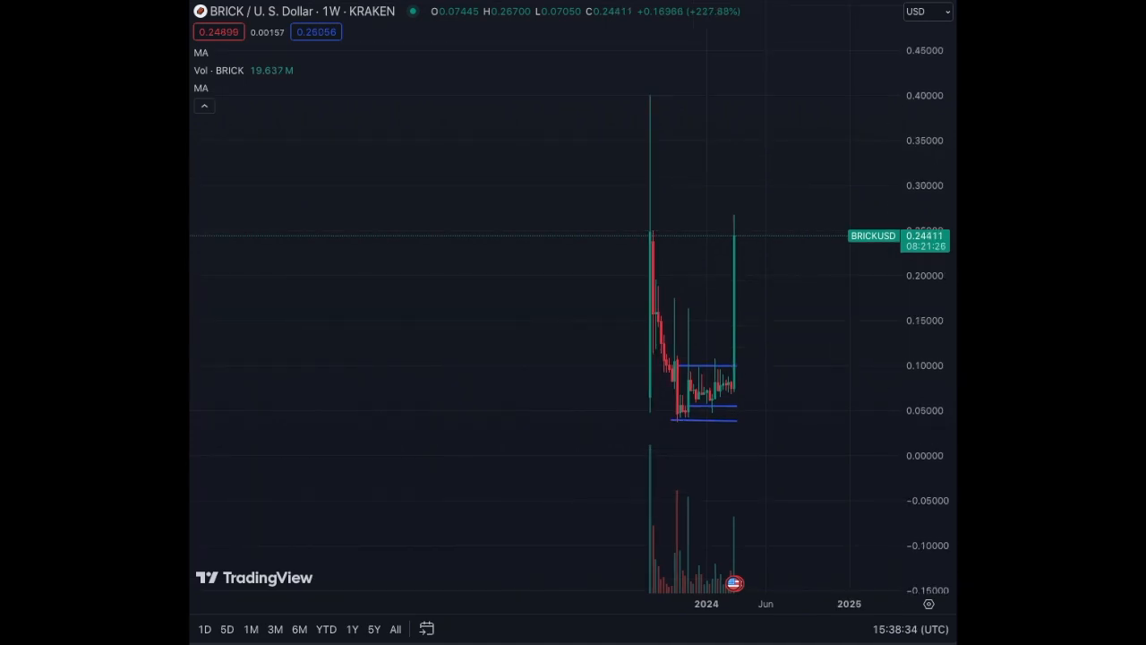
mouse_move(772, 249)
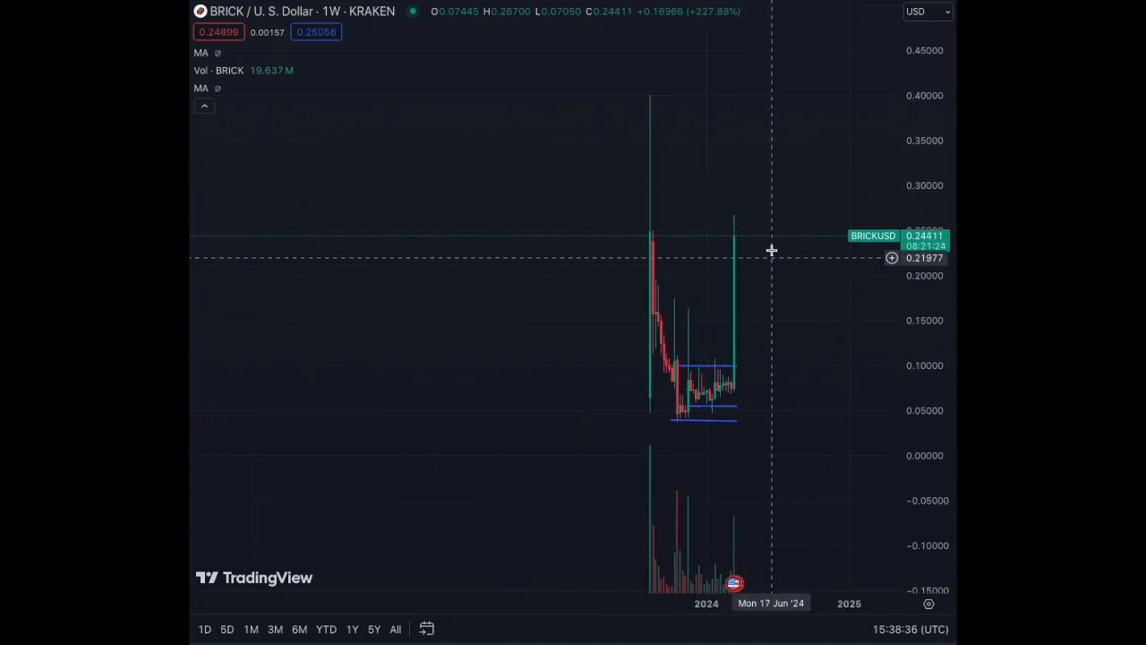
mouse_move(777, 385)
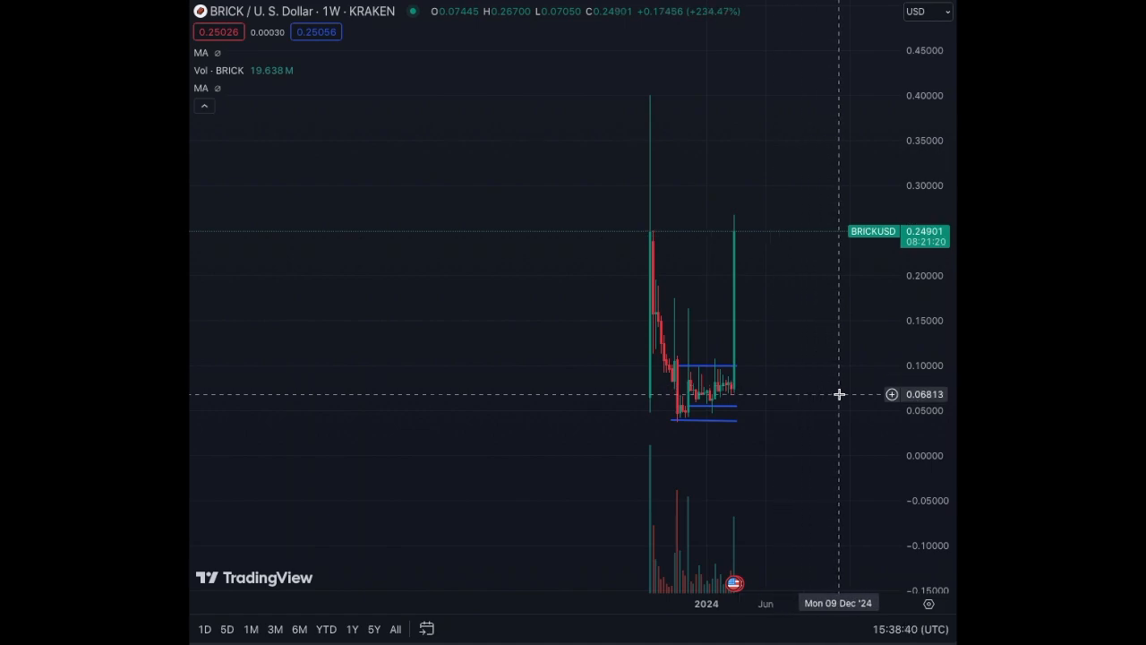
mouse_move(641, 235)
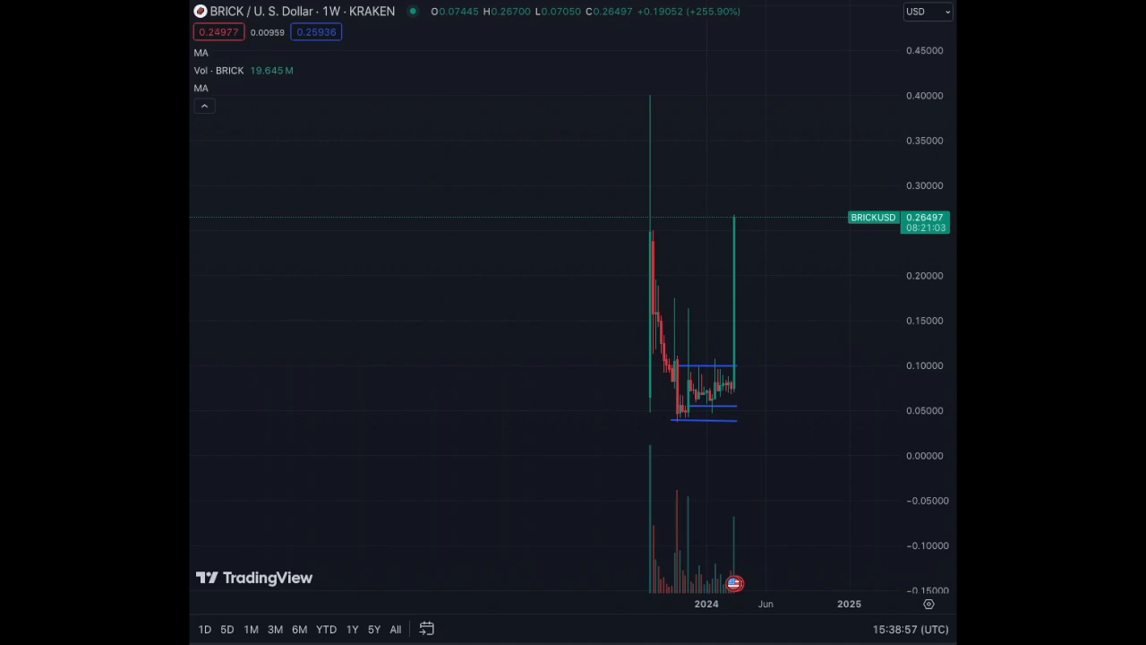
mouse_move(635, 236)
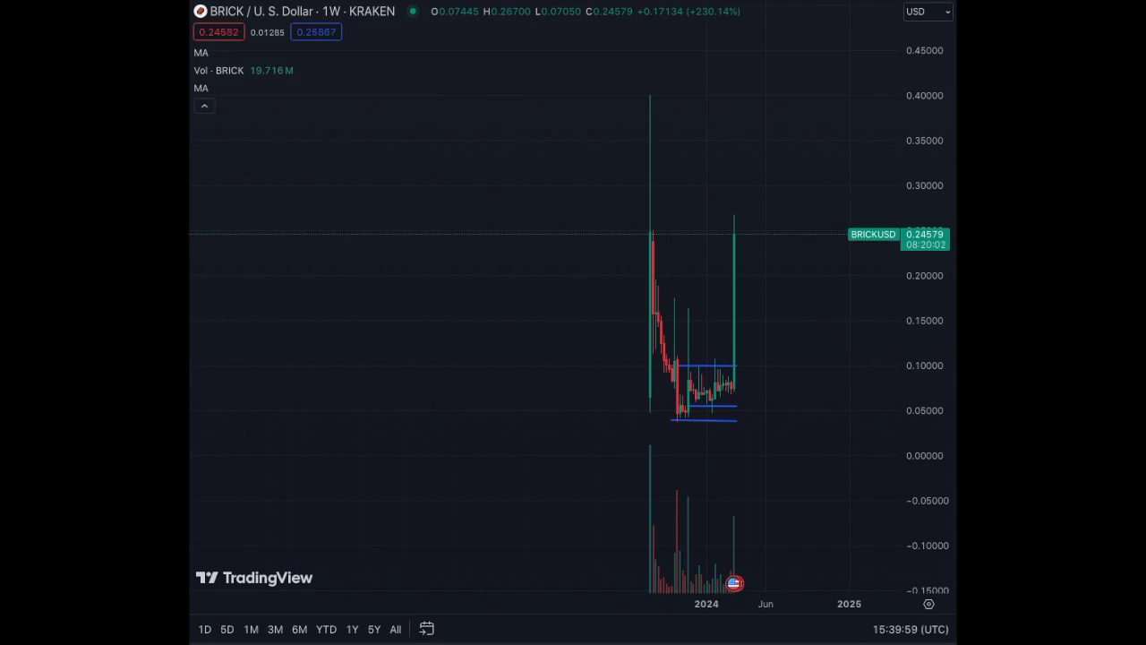
mouse_move(759, 276)
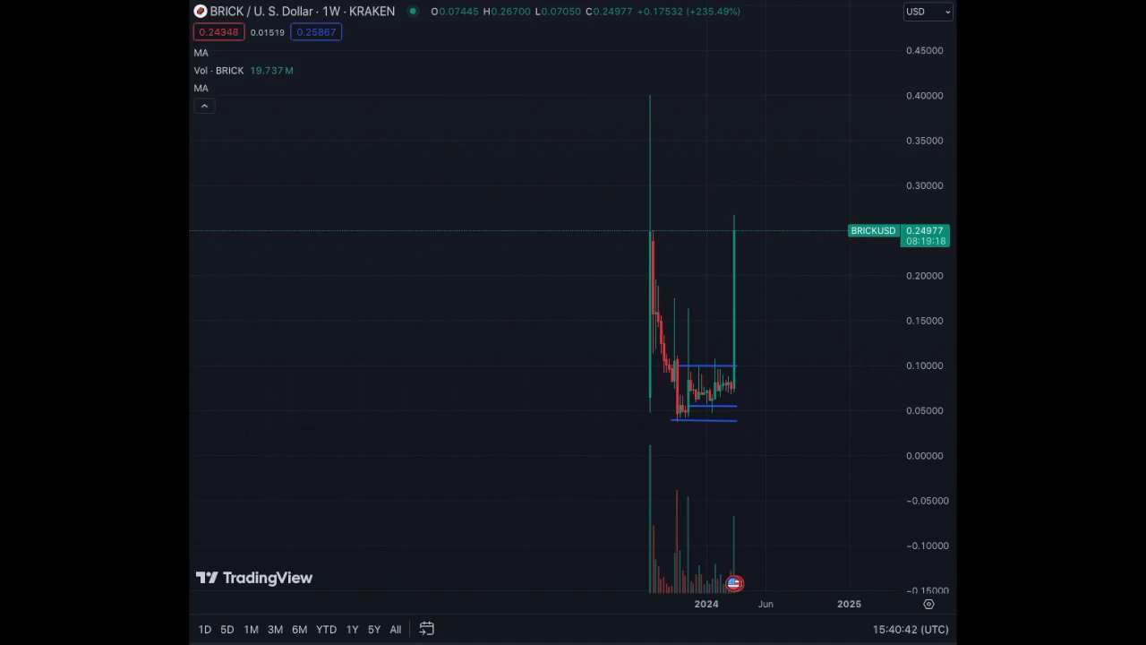
mouse_move(739, 237)
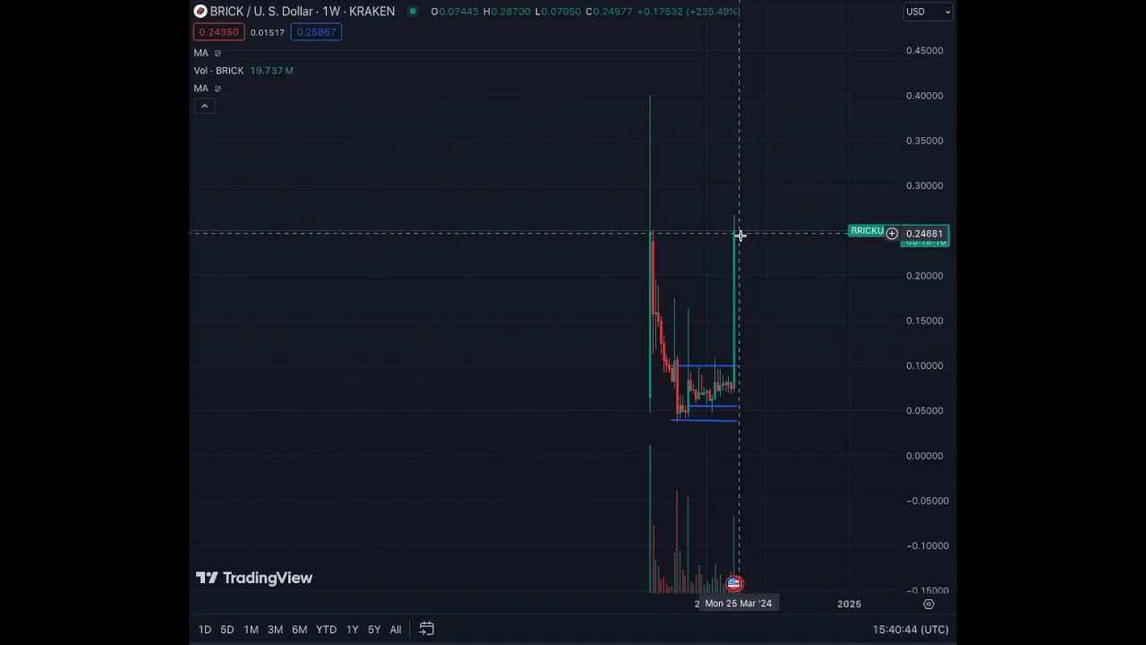